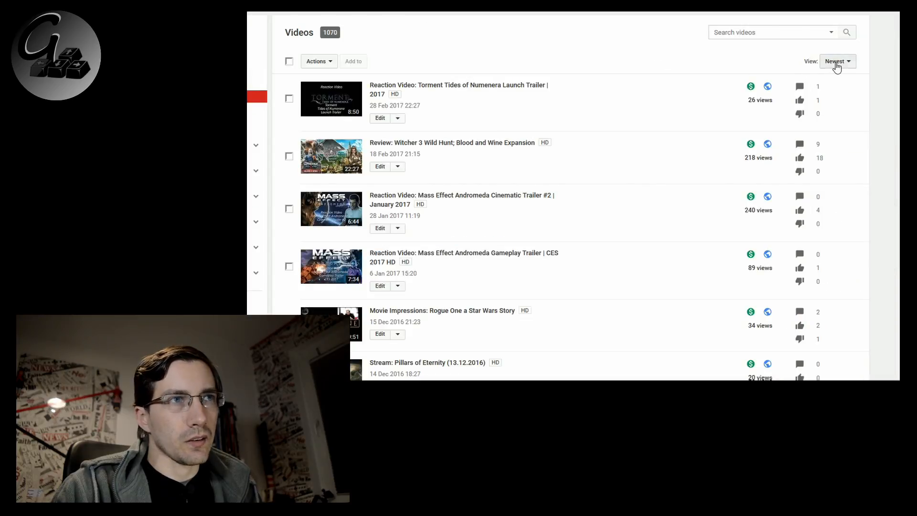
{"action": "mouse_move", "coordinate": [833, 91]}
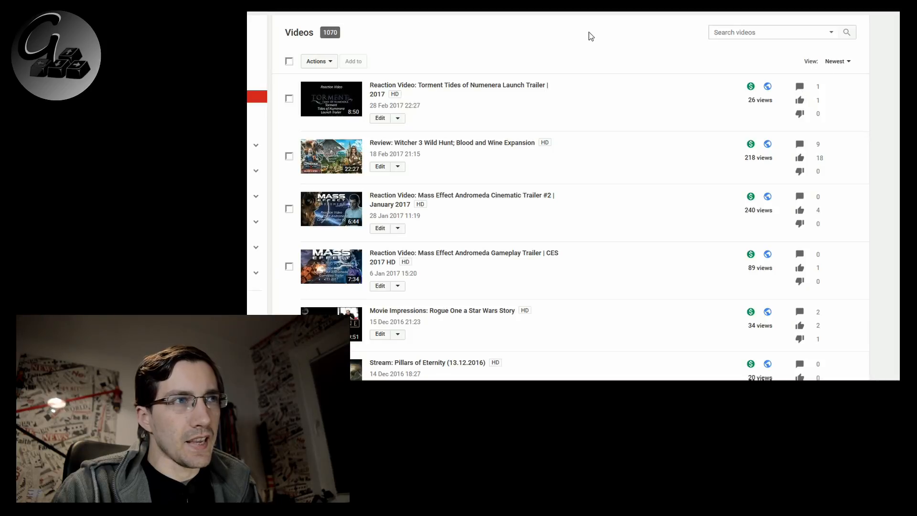
Step: Sort the channel's video list by Most viewed from the View dropdown
{"action": "left_click", "coordinate": [837, 61]}
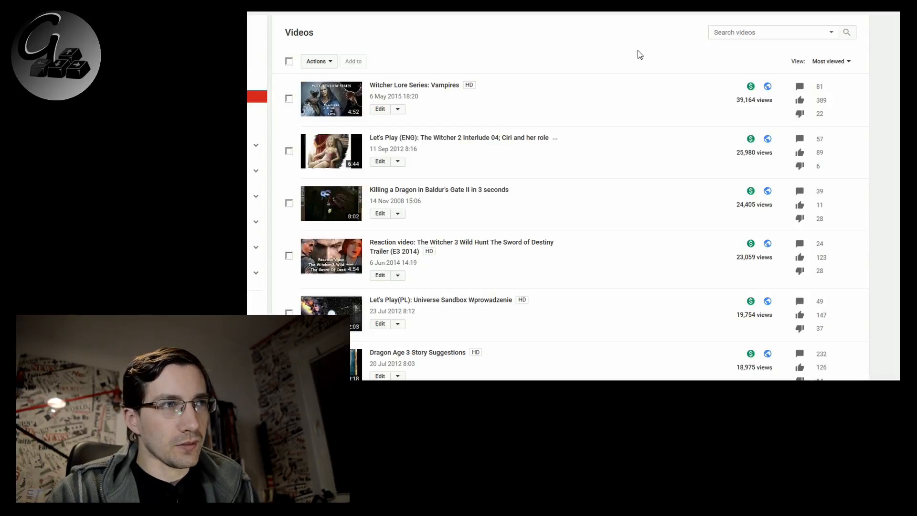
Step: Scroll the most-viewed list down to the Vampires through Maps & World Geography (18,710 views) rows
{"action": "scroll", "scroll_direction": "down", "scroll_amount": 3}
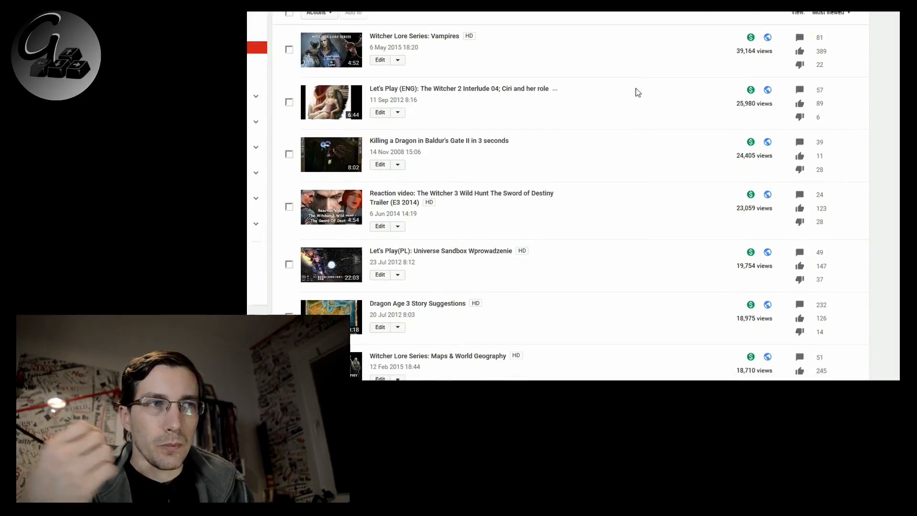
{"action": "scroll", "scroll_direction": "down", "scroll_amount": 3}
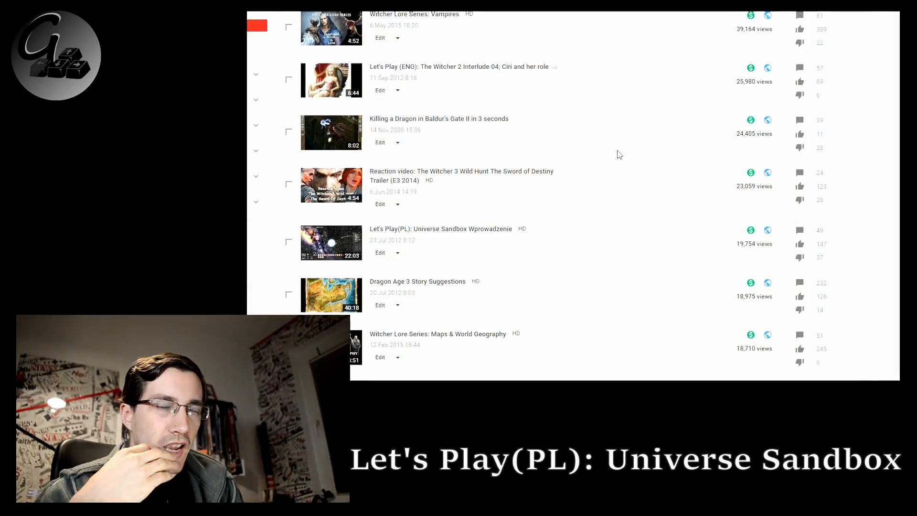
{"action": "scroll", "scroll_direction": "down", "scroll_amount": 3}
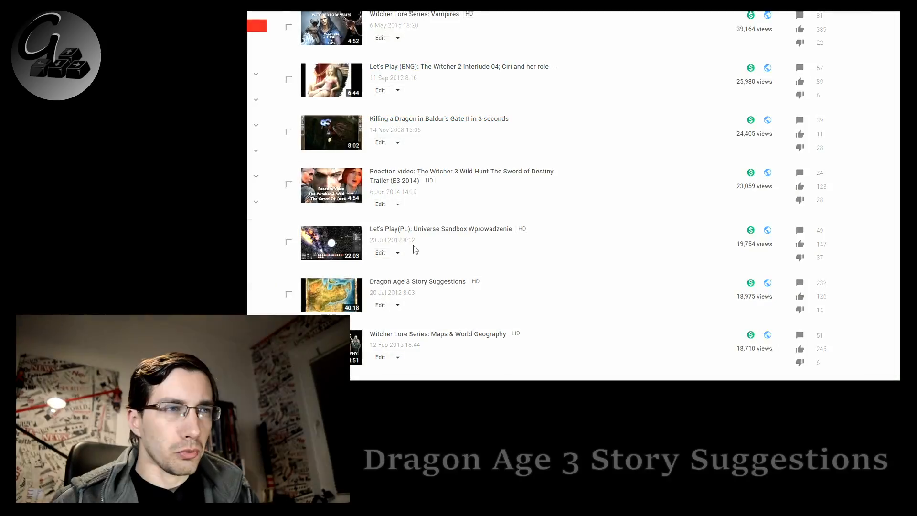
{"action": "scroll", "scroll_direction": "down", "scroll_amount": 3}
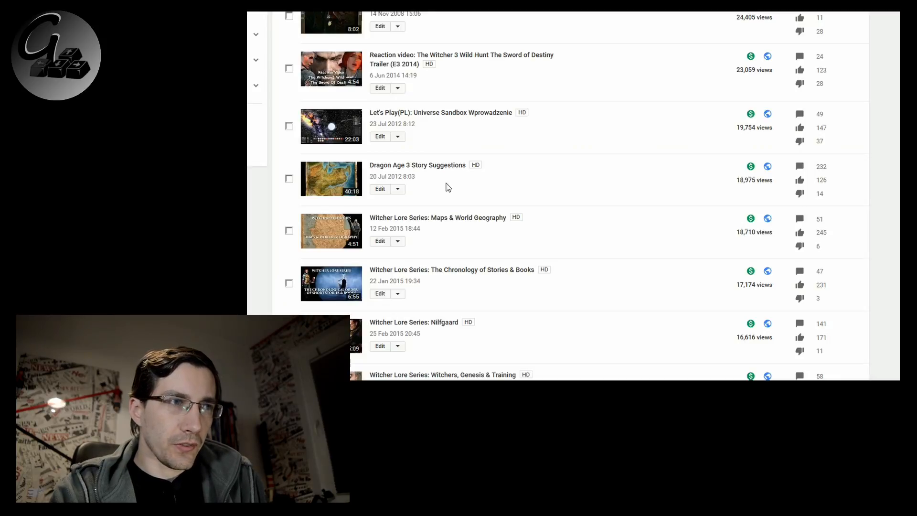
Step: Scroll further to show Nilfgaard, Witchers Genesis & Training (14,117) and The Trail Intro (11,899)
{"action": "scroll", "scroll_direction": "down", "scroll_amount": 3}
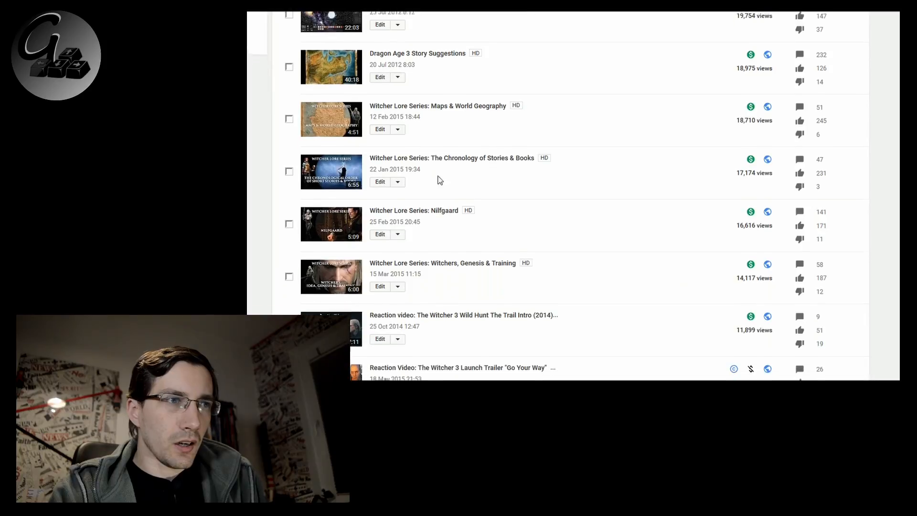